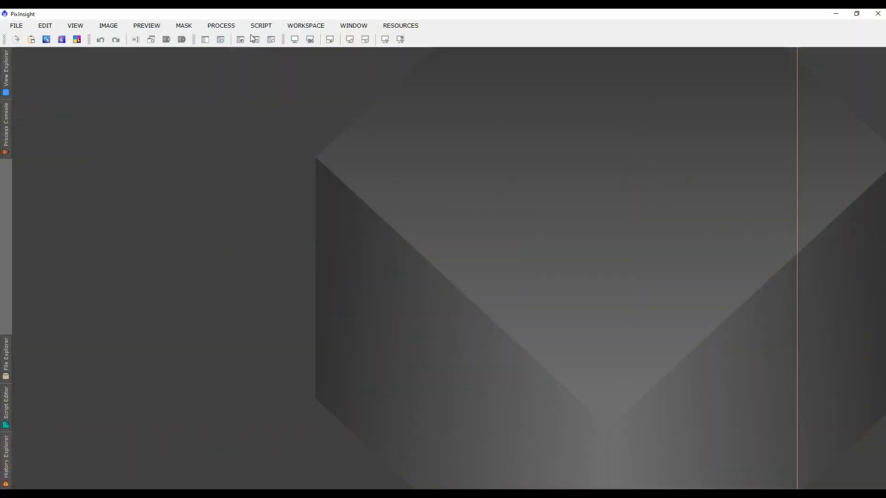
- Launch the SubframeSelector script from the Script > Batch Processing menu
click(260, 26)
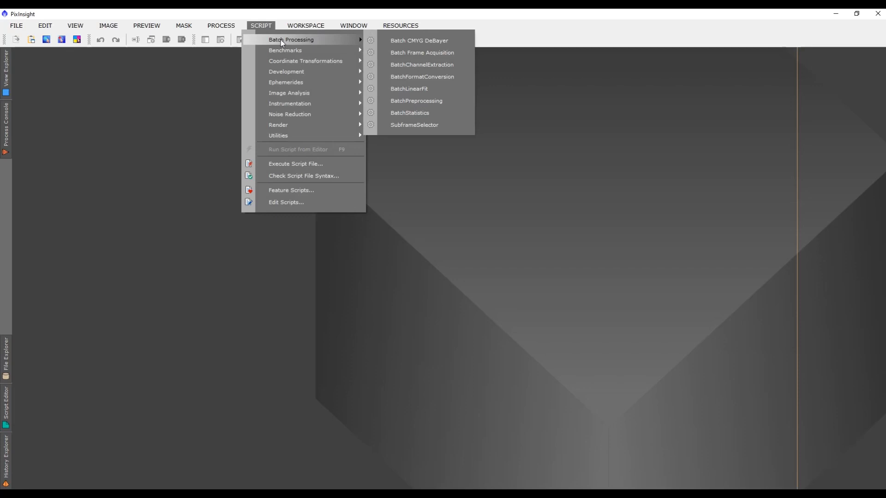
click(414, 125)
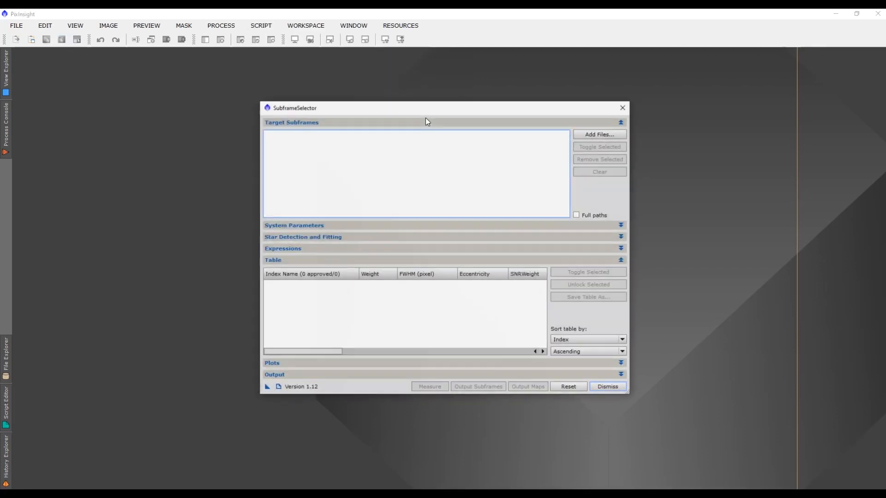
mouse_move(448, 403)
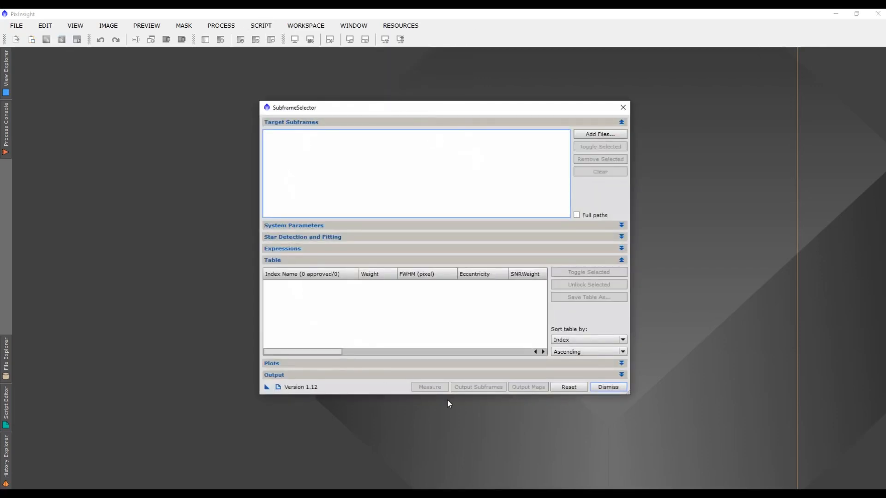
mouse_move(646, 315)
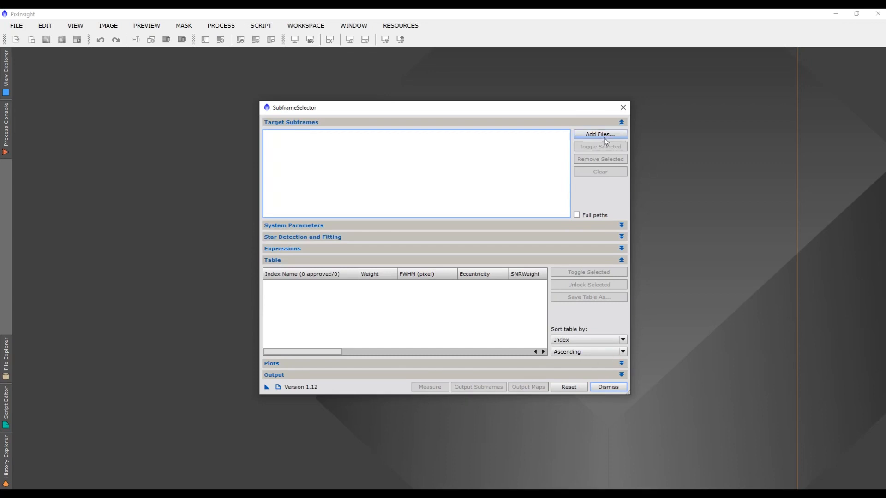
mouse_move(599, 134)
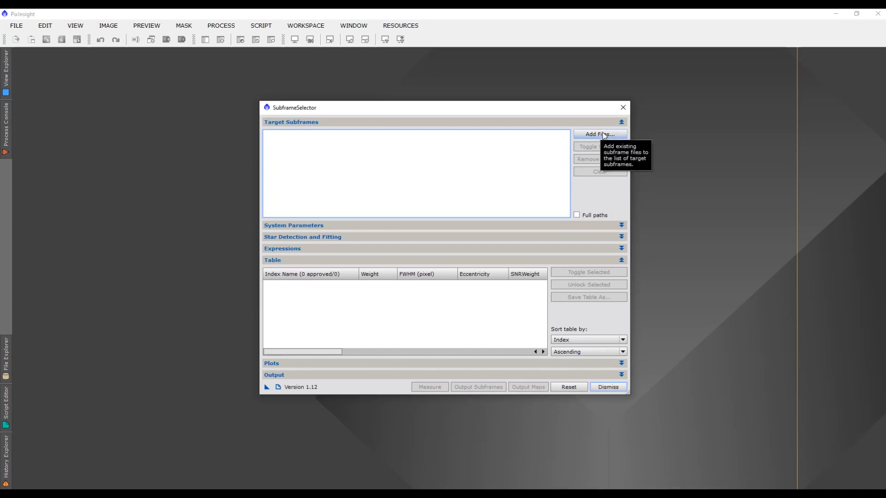
- Add the ten M42 30-second light frames, frame0001 through frame0005_1, as target subframes
click(599, 134)
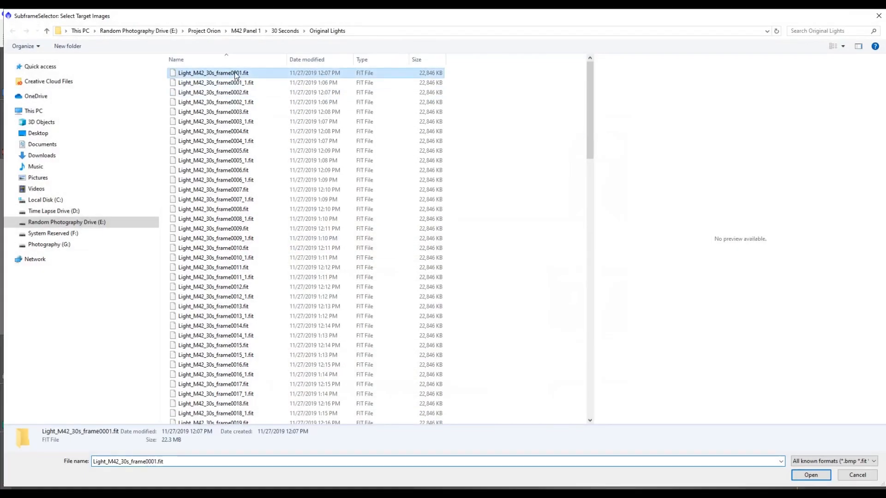
click(215, 160)
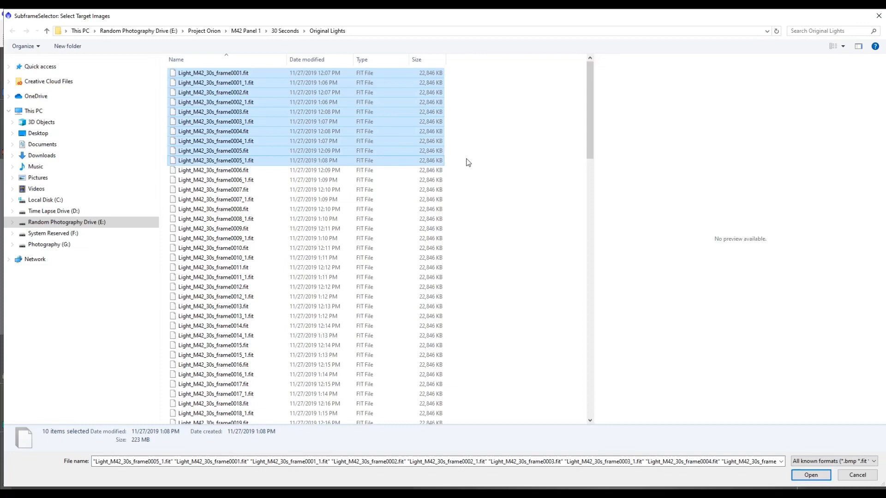
click(810, 474)
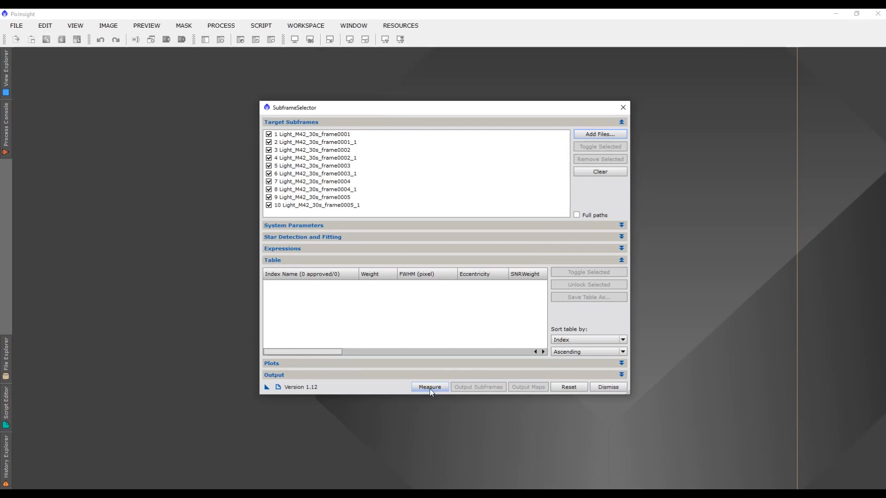
- Measure all ten subframes to list weight, FWHM, eccentricity and SNR weight, all approved
click(429, 387)
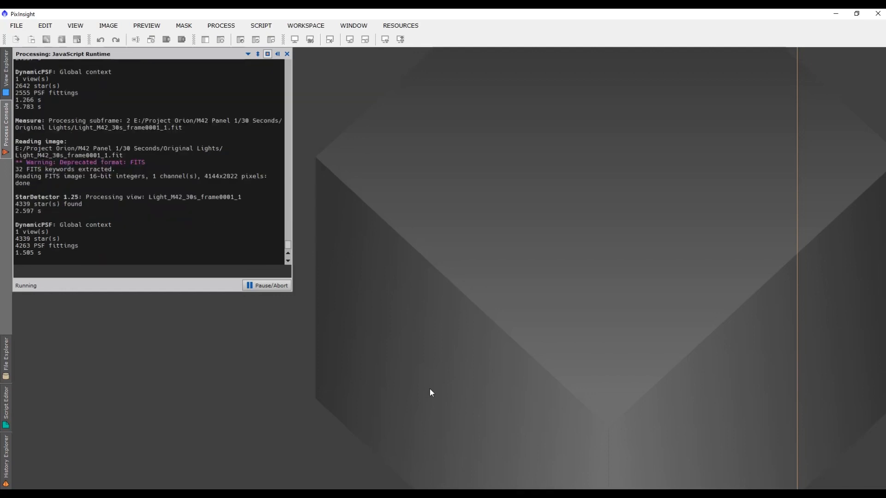
click(429, 386)
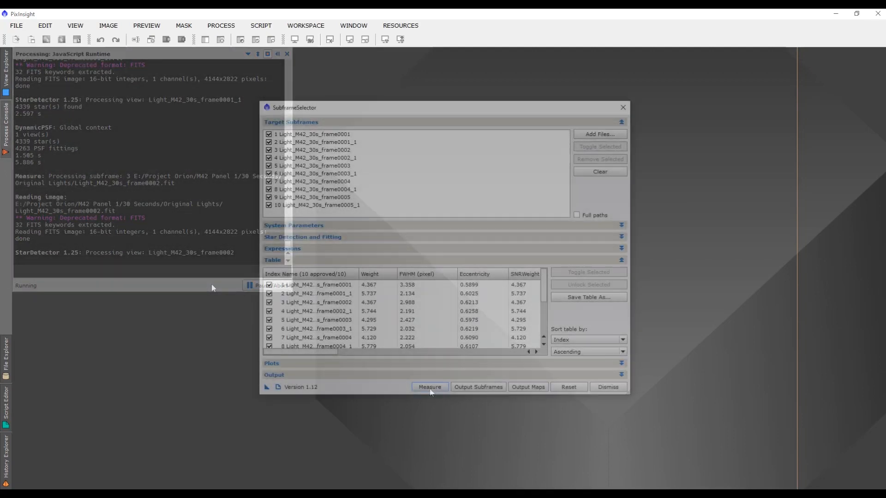
click(287, 53)
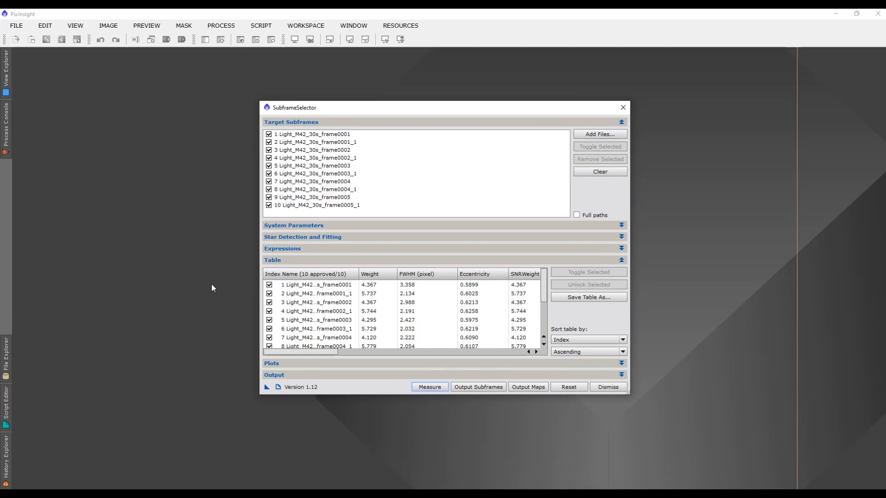
mouse_move(589, 249)
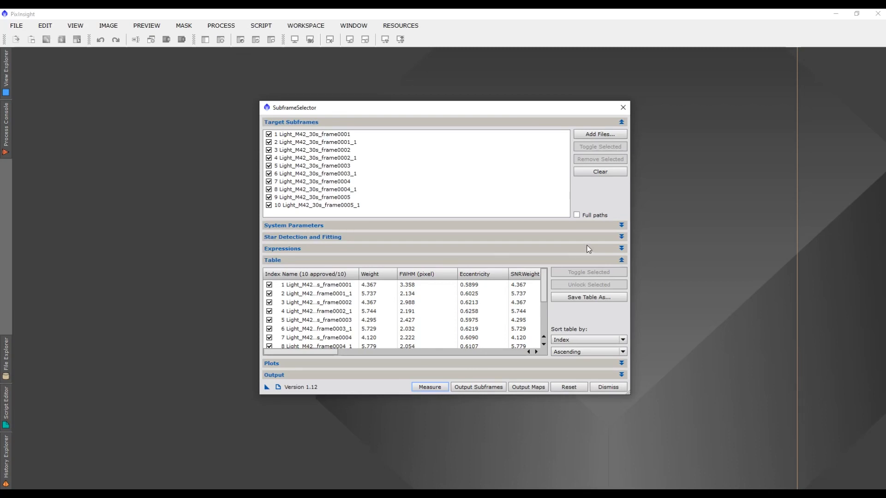
- Hide the results table and show the FWHM plot across the ten measured frames
click(621, 260)
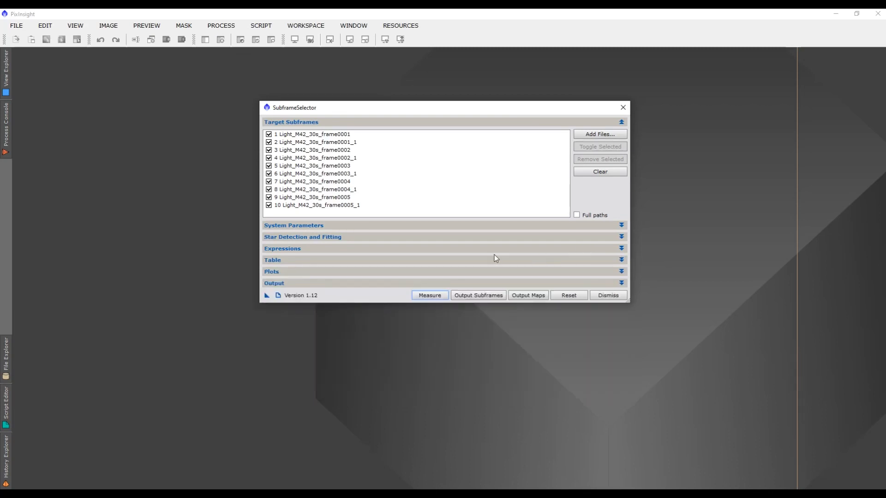
mouse_move(371, 261)
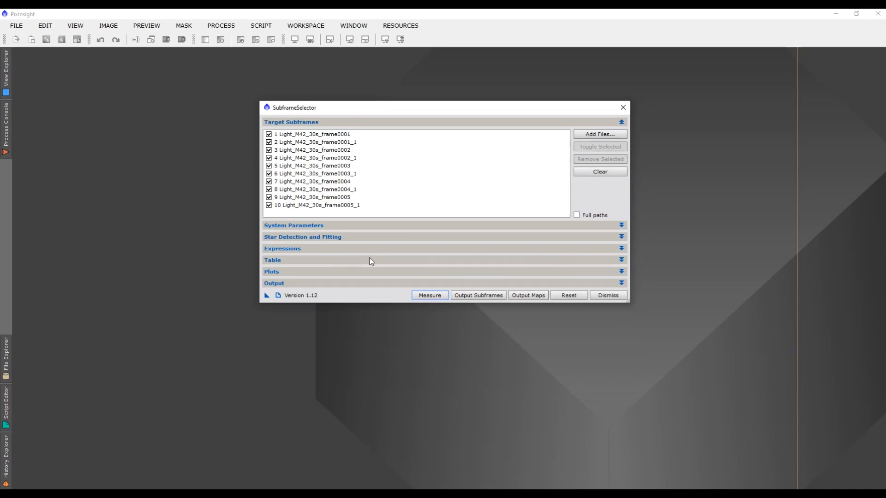
mouse_move(286, 276)
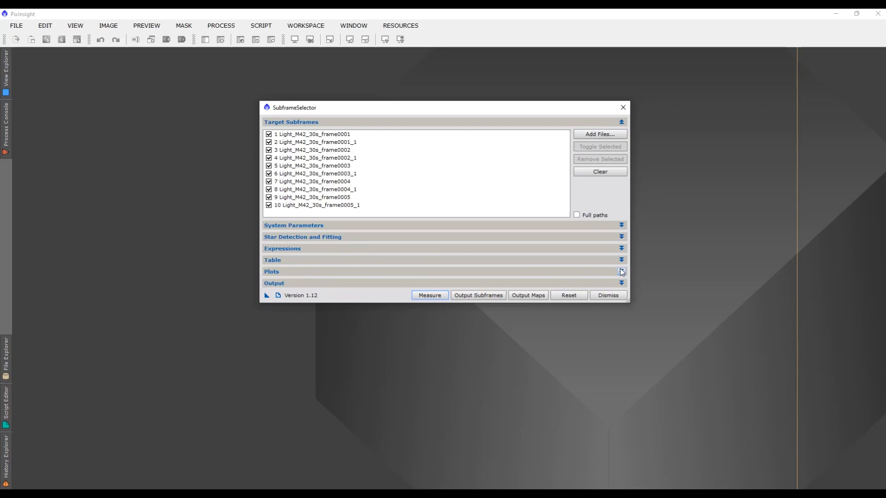
click(621, 271)
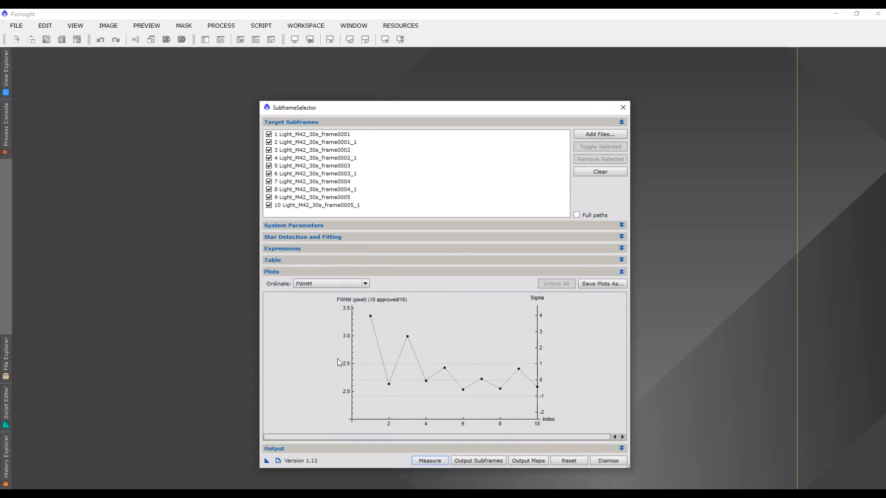
mouse_move(487, 397)
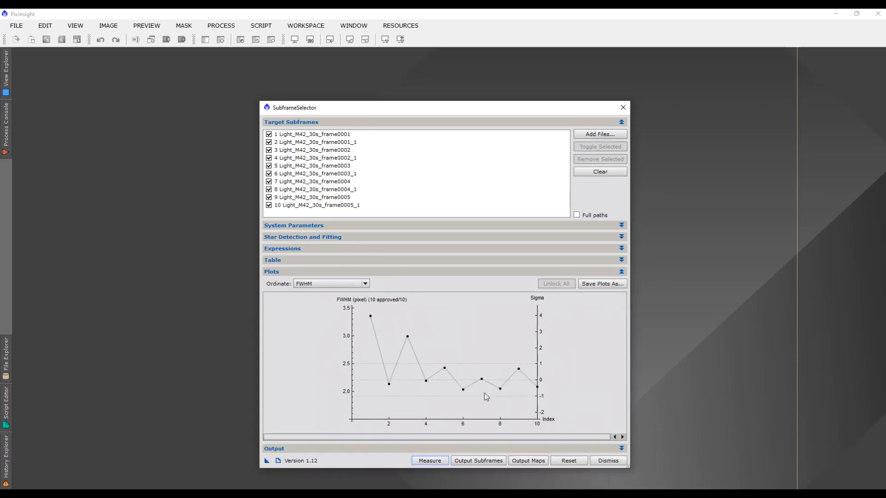
mouse_move(406, 403)
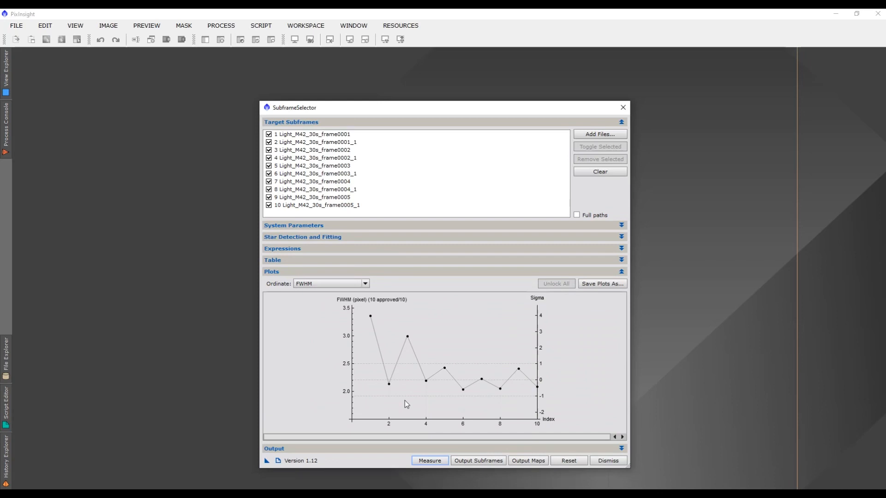
mouse_move(353, 26)
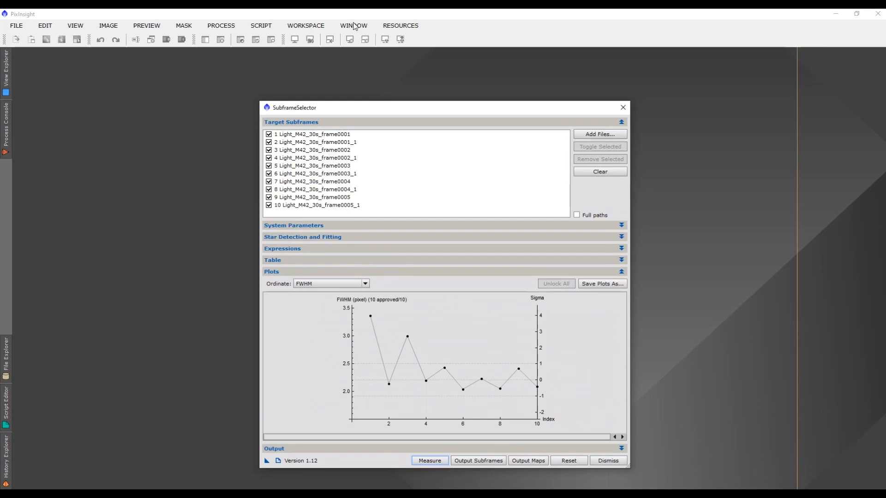
mouse_move(392, 107)
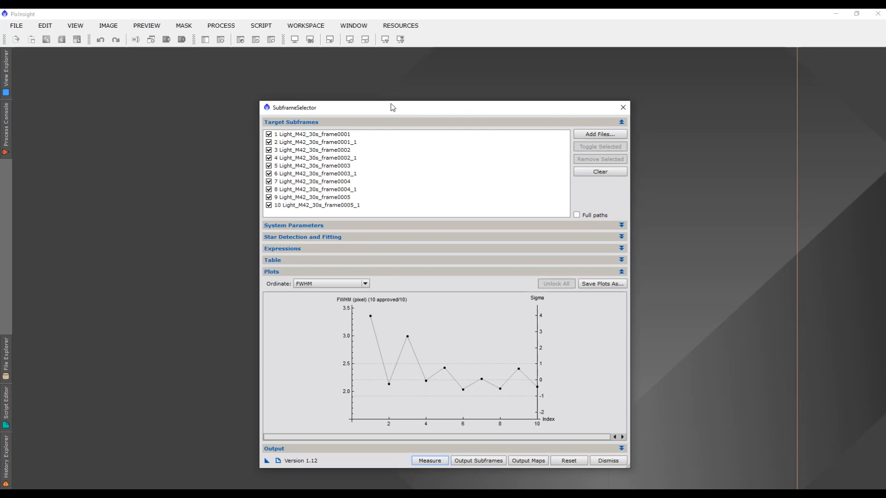
mouse_move(321, 321)
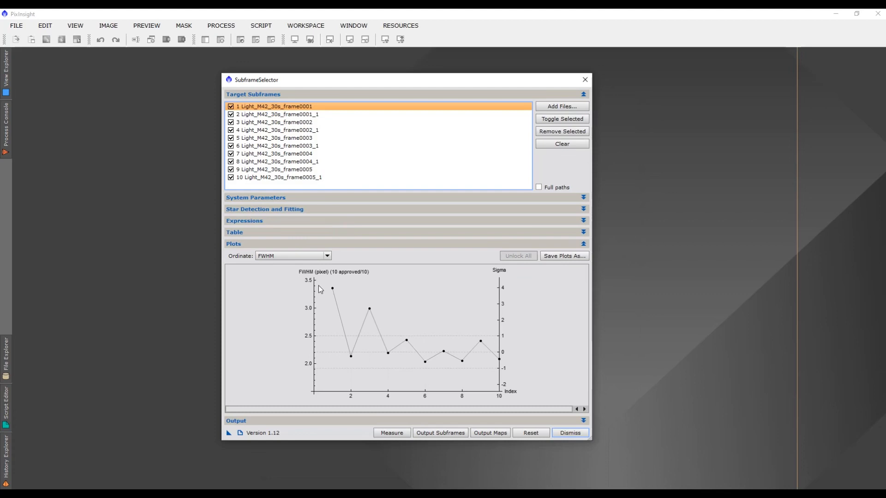
mouse_move(334, 291)
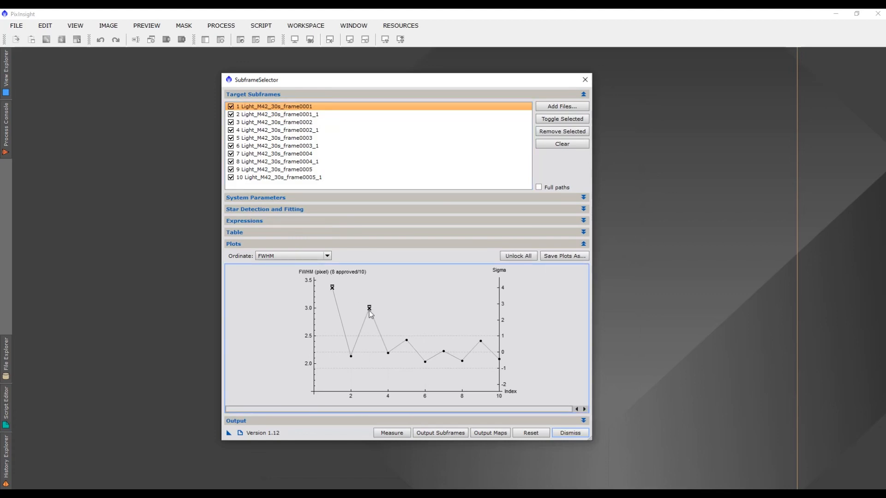
mouse_move(343, 271)
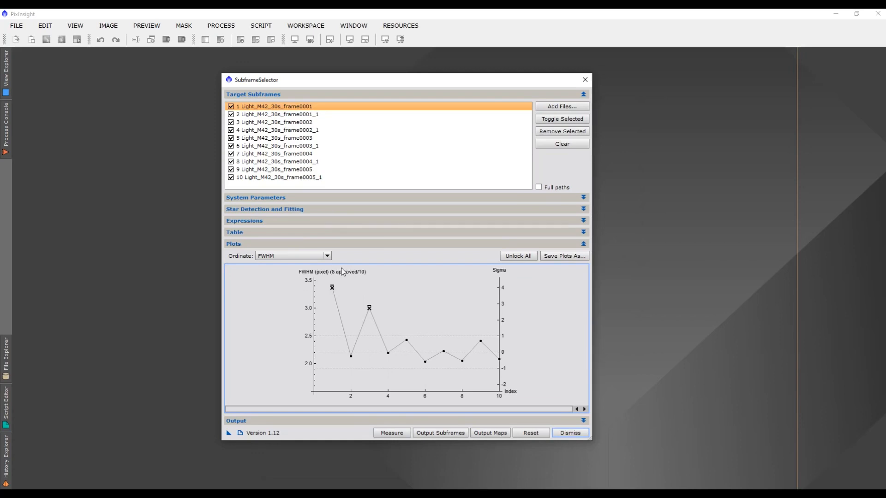
mouse_move(406, 343)
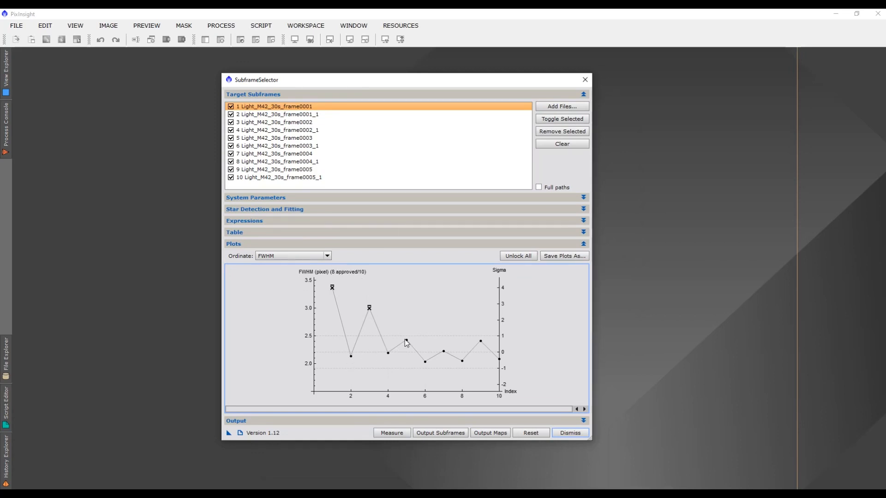
mouse_move(376, 346)
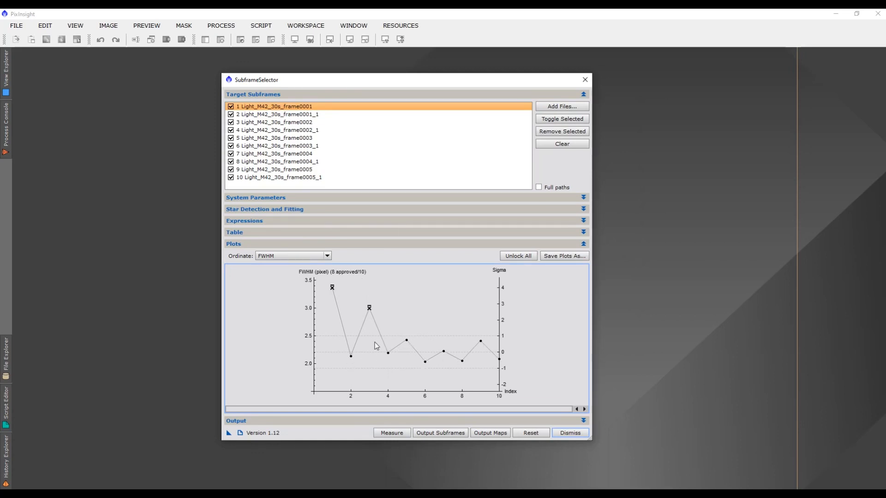
mouse_move(348, 280)
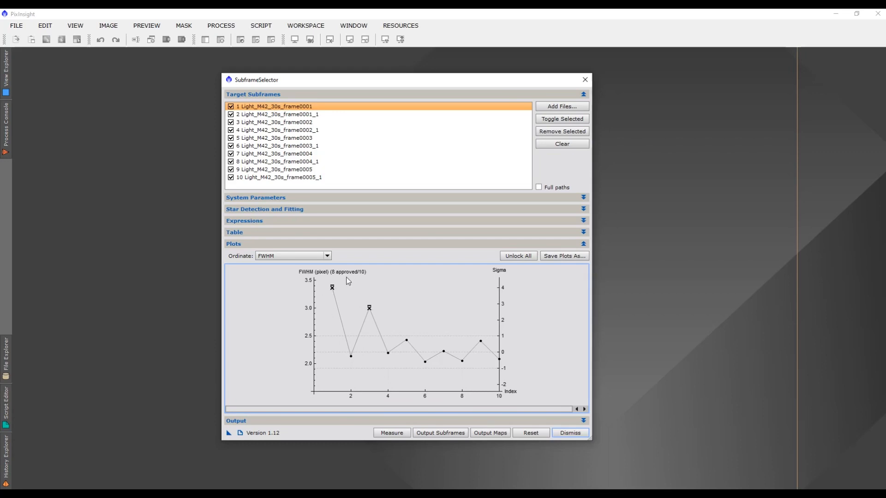
mouse_move(345, 283)
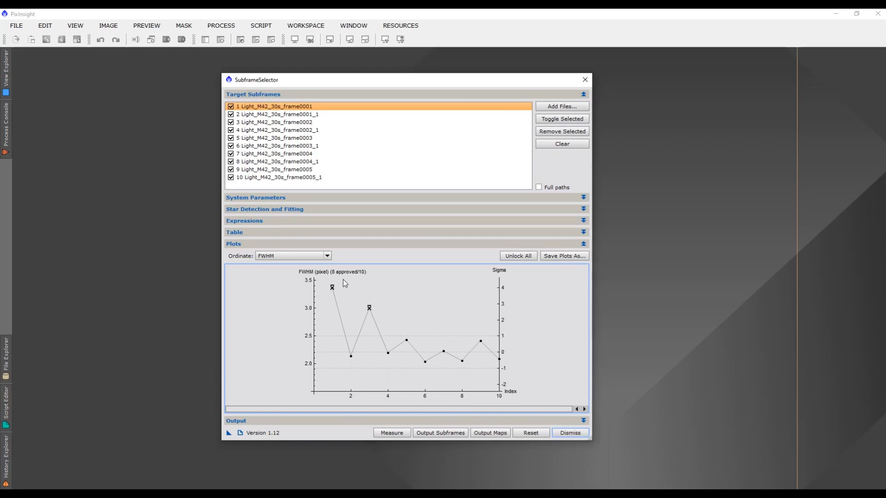
- Set Best Lights as the approved-frames destination and copy the 8 approved frames there
click(583, 243)
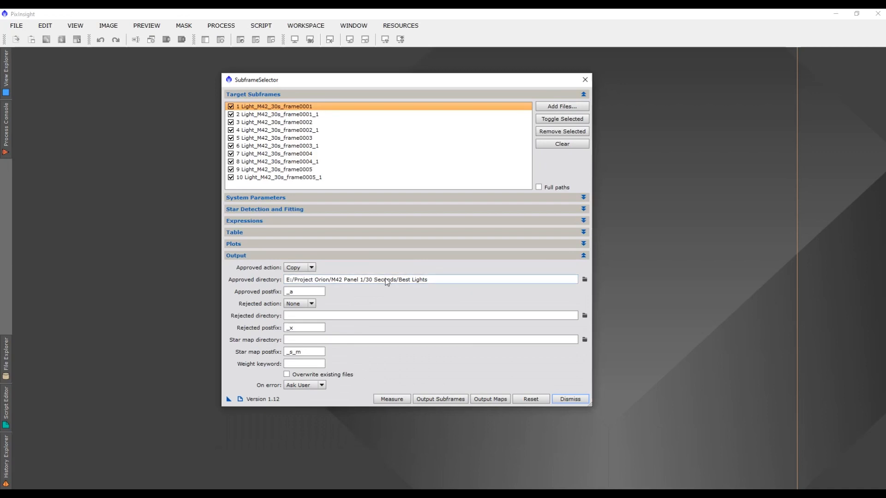
mouse_move(403, 283)
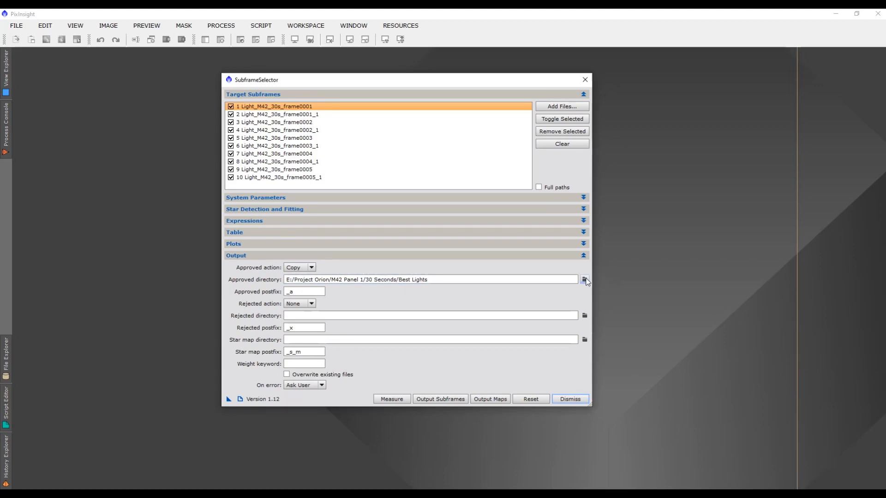
click(585, 278)
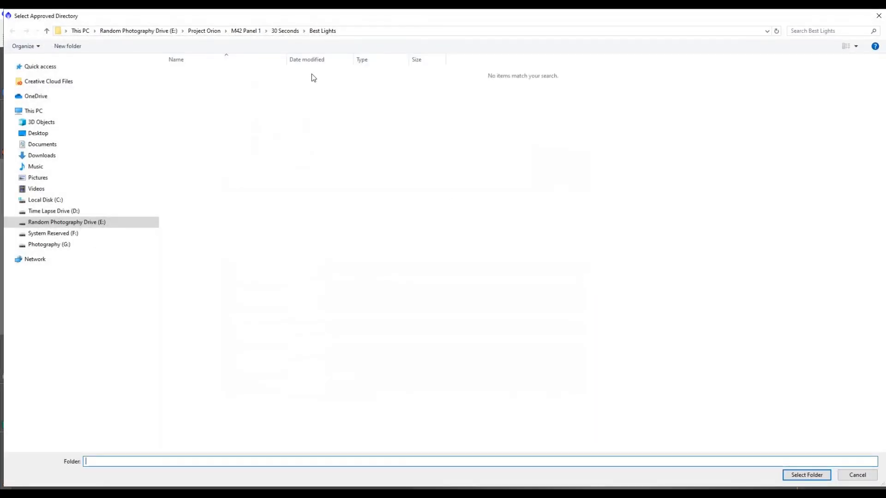
mouse_move(311, 36)
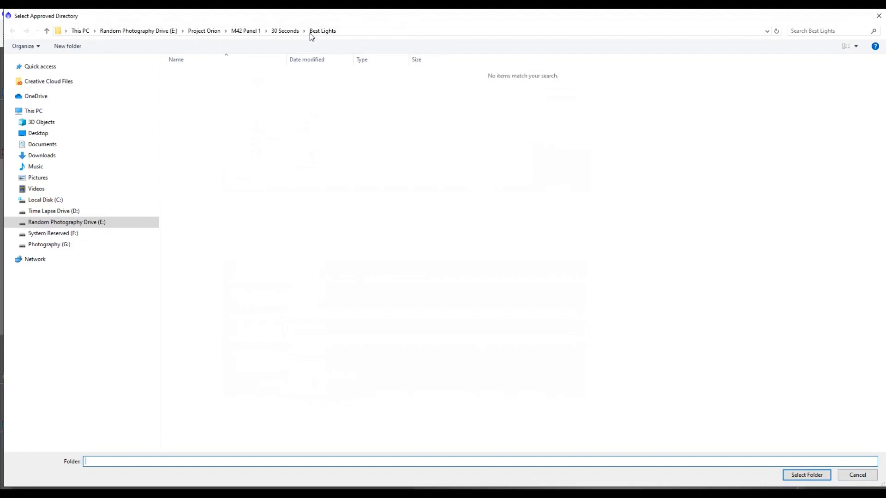
click(805, 474)
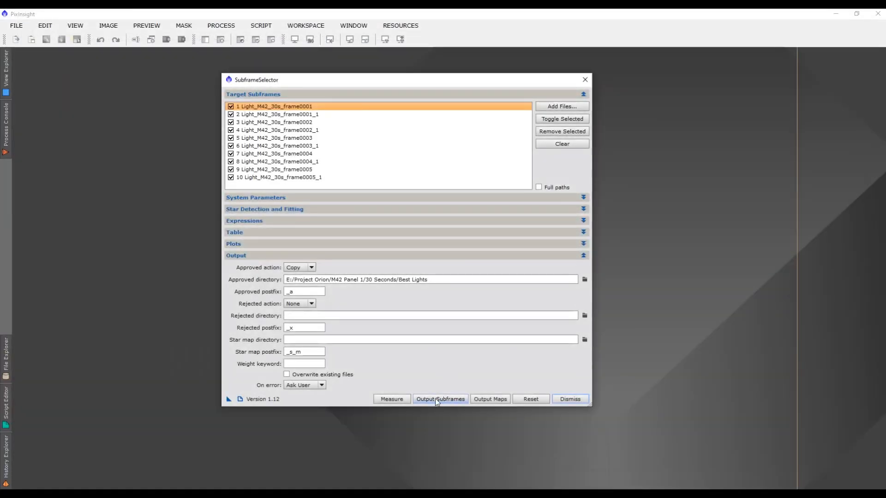
click(440, 399)
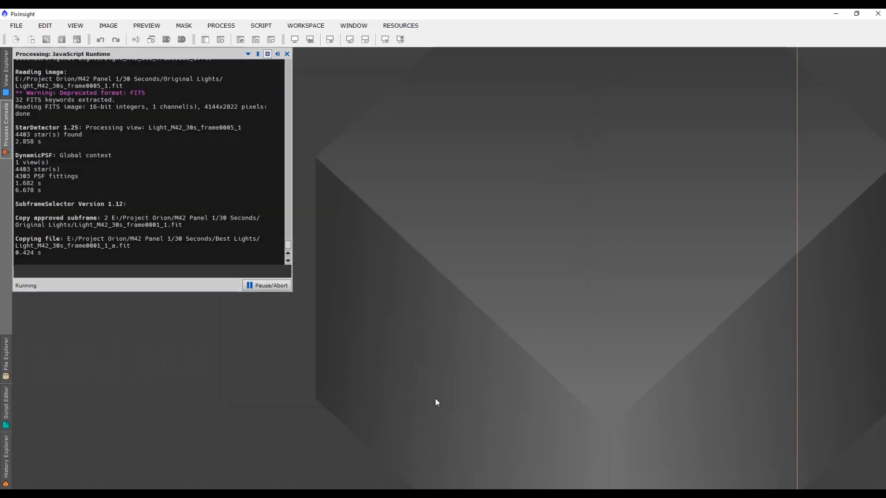